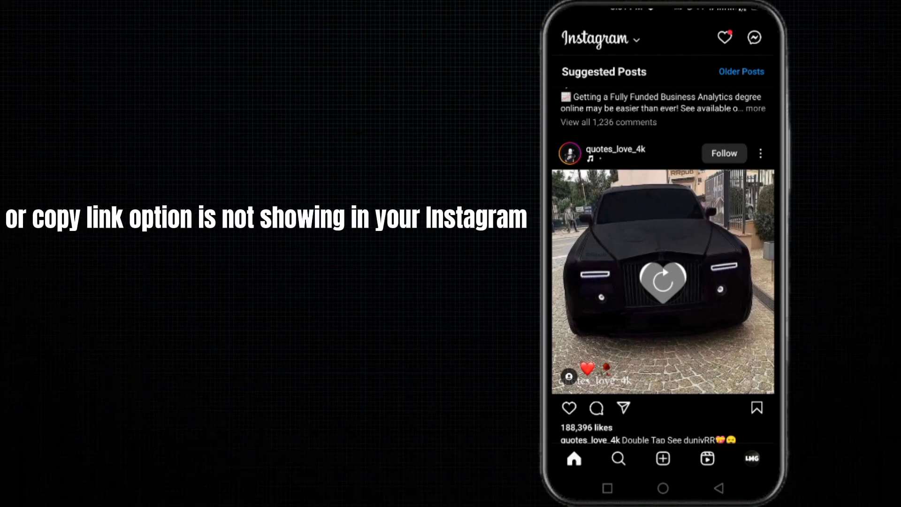
# - Bring up the three-dot options sheet for the quotes_love_4k car post
pyautogui.click(759, 153)
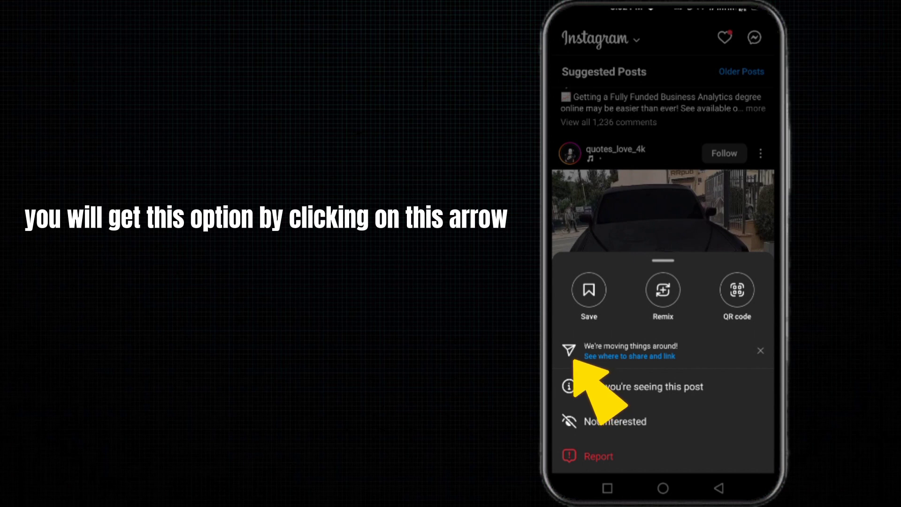
# - Follow the 'See where to share and link' notice to reveal Copy link, then return to the feed
pyautogui.click(568, 350)
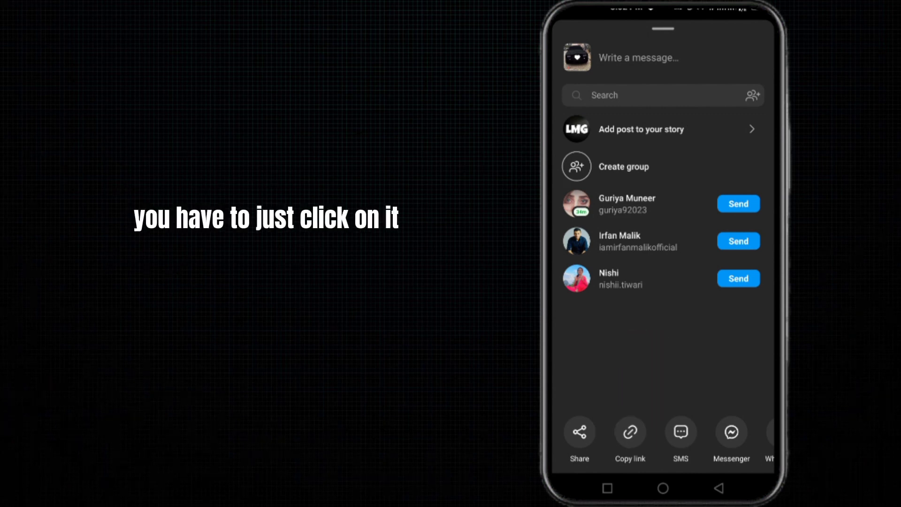
pyautogui.click(629, 432)
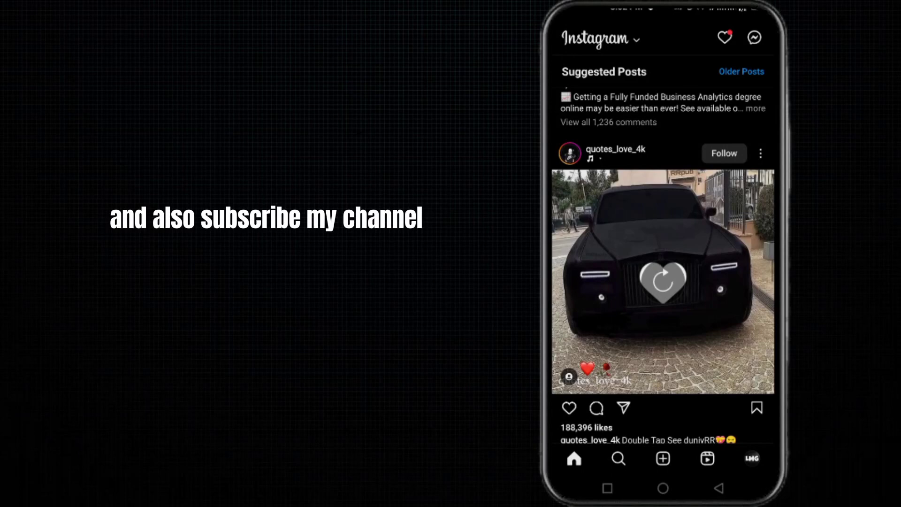
# - Reopen the car post's share sheet via the paper-plane icon, showing Copy link
pyautogui.click(623, 409)
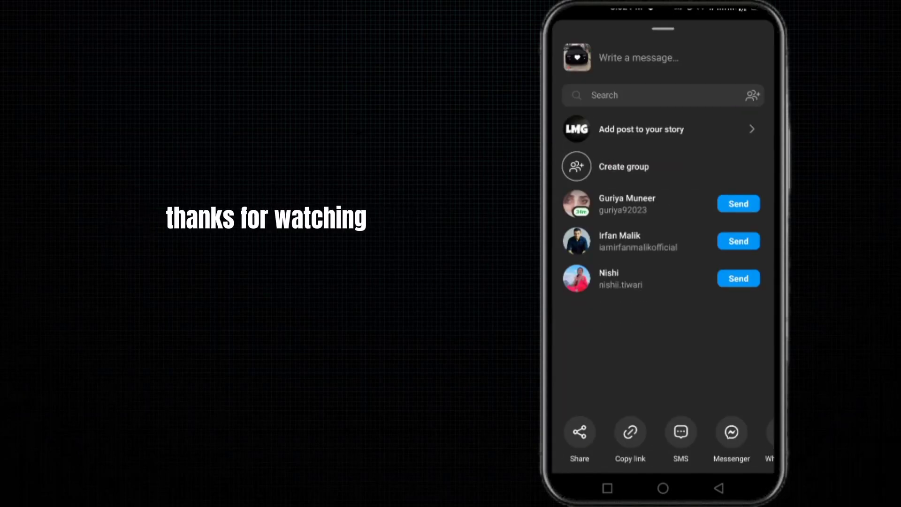